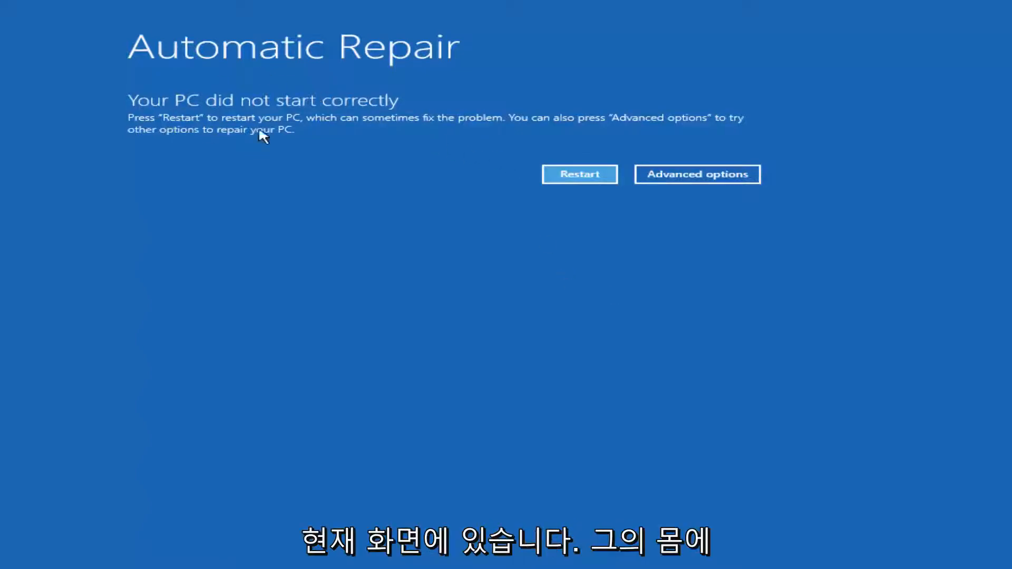
pyautogui.moveTo(257, 88)
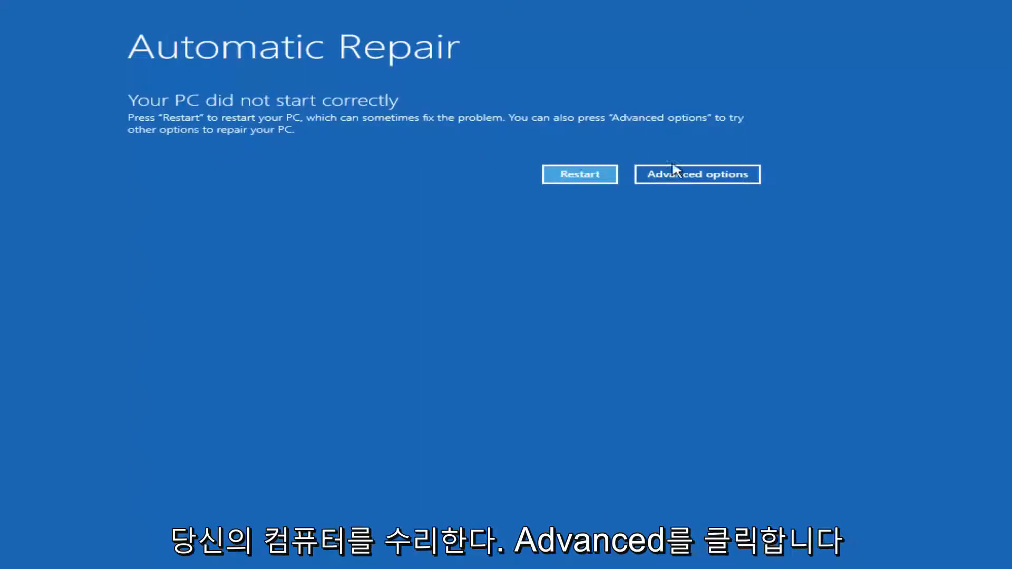
# Launch Startup Repair from the Advanced options so Windows begins diagnosing the PC.
pyautogui.click(697, 174)
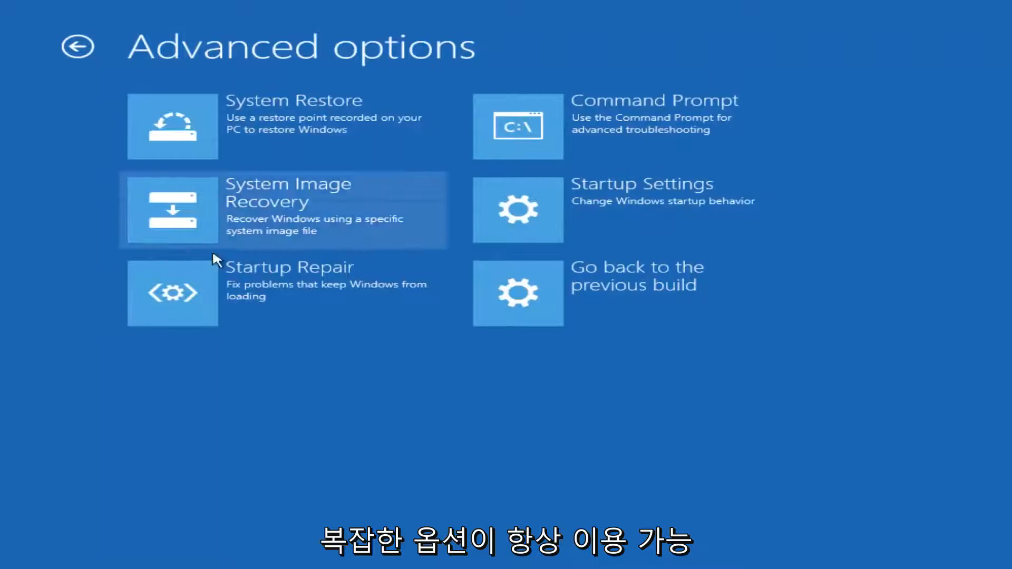
pyautogui.moveTo(400, 377)
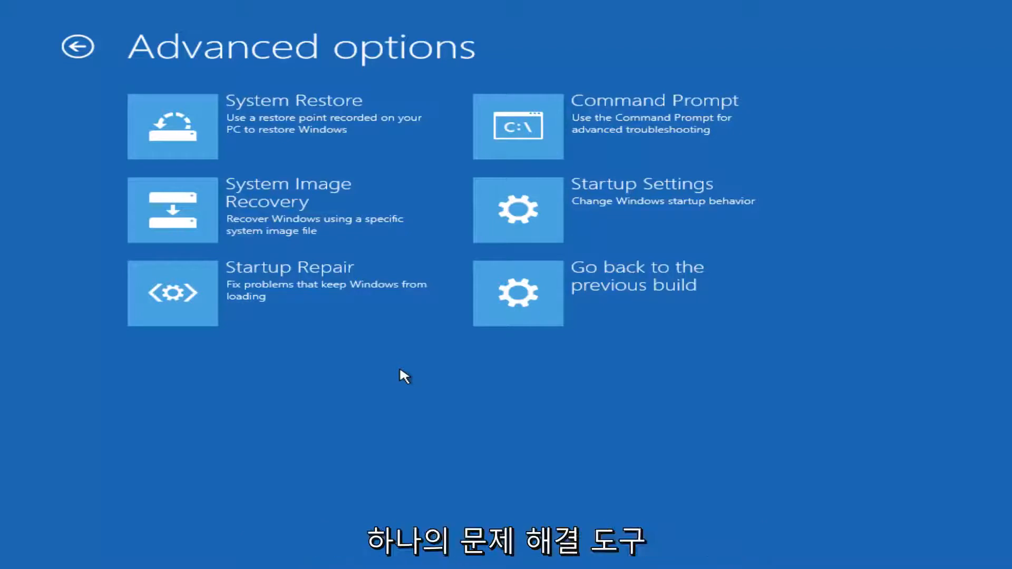
pyautogui.moveTo(317, 399)
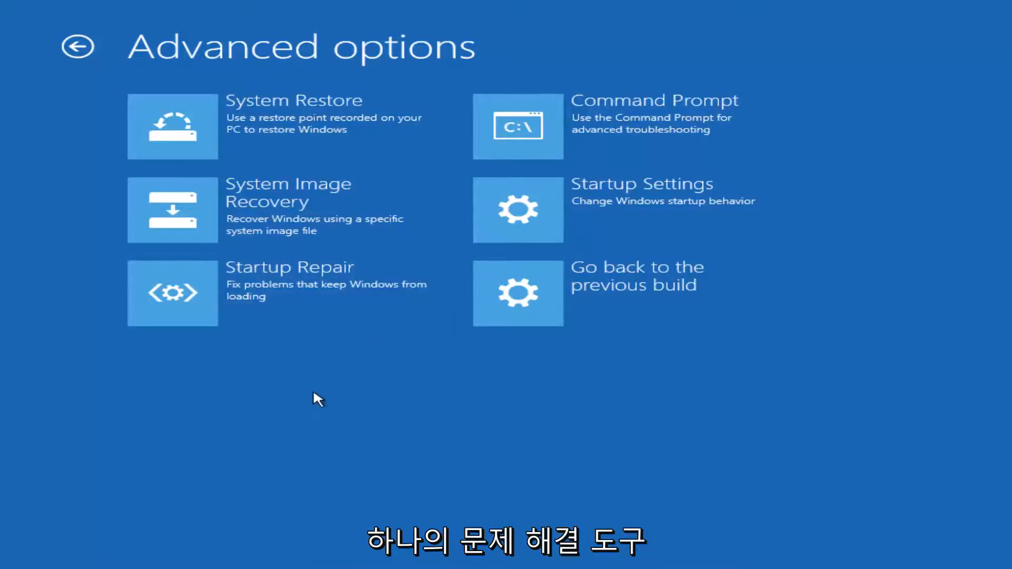
pyautogui.moveTo(573, 302)
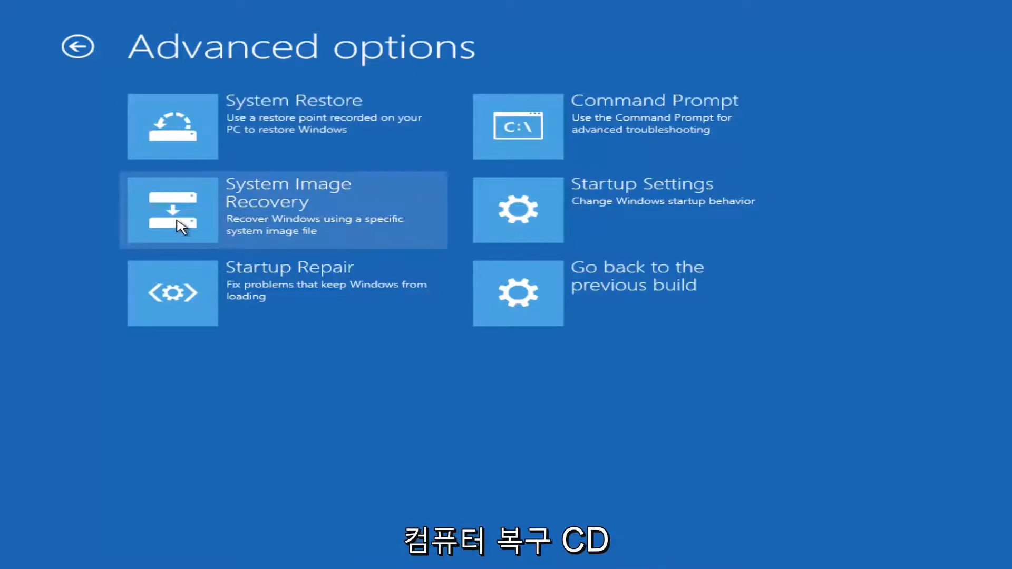
pyautogui.moveTo(241, 200)
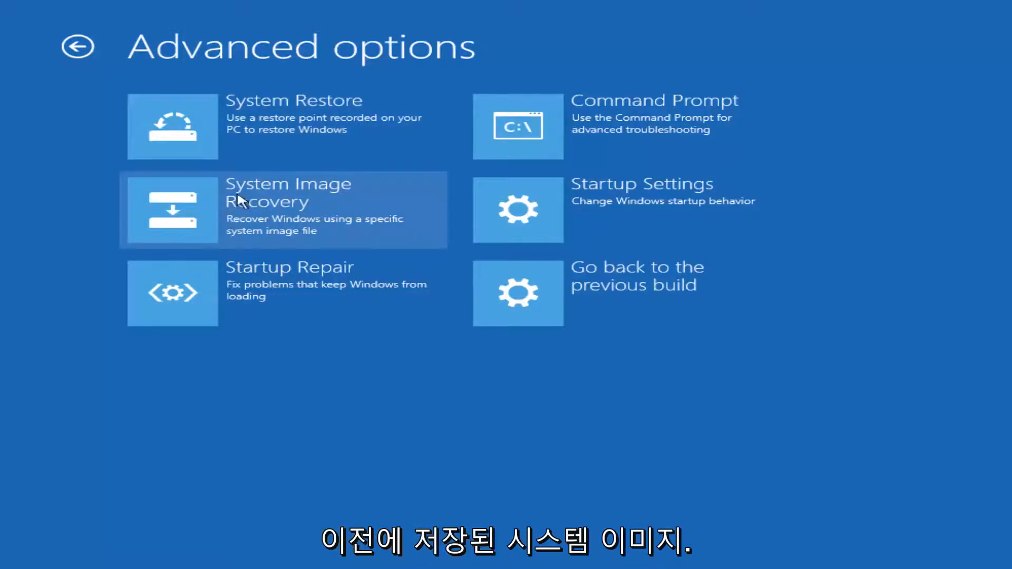
pyautogui.moveTo(284, 283)
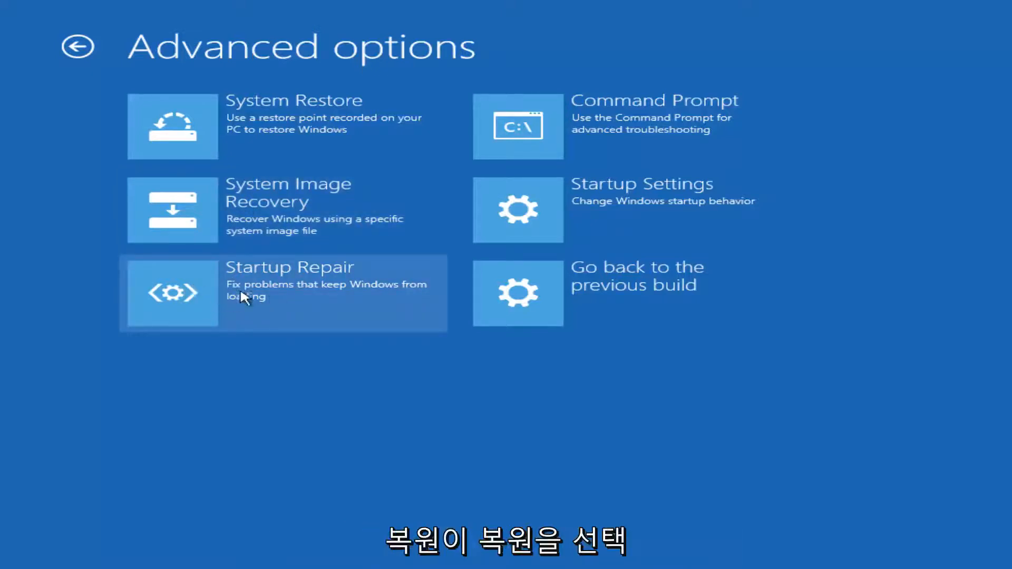
pyautogui.click(282, 292)
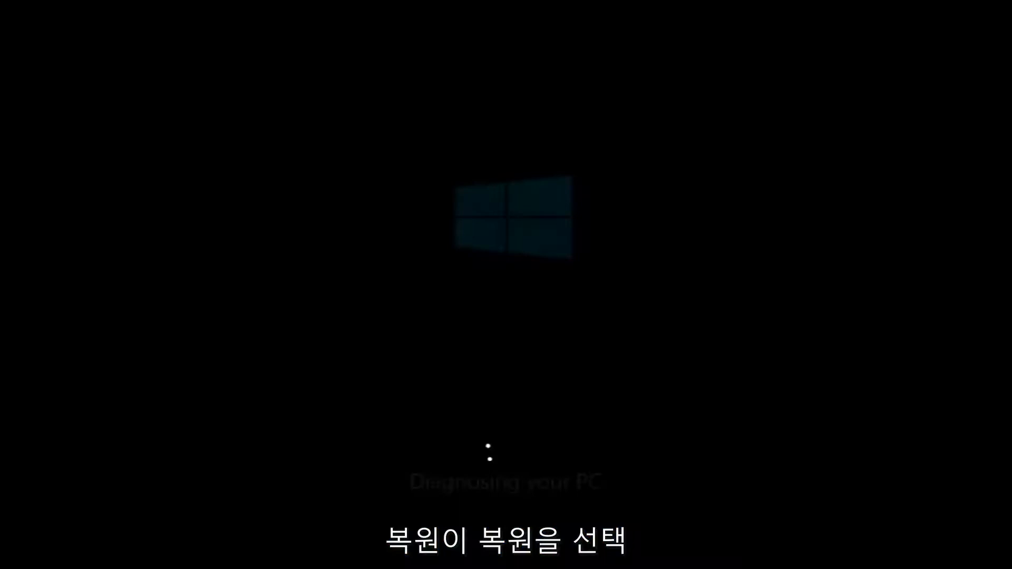